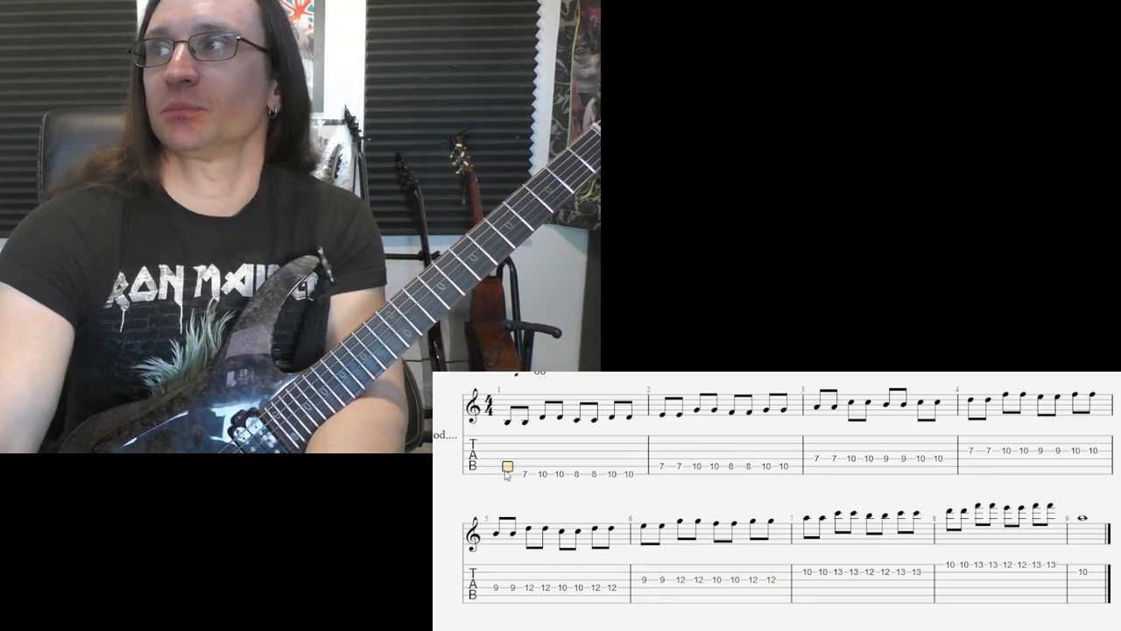
- Select all of bar 1 in the nine-bar fret 7–13 scale exercise
left_click(569, 429)
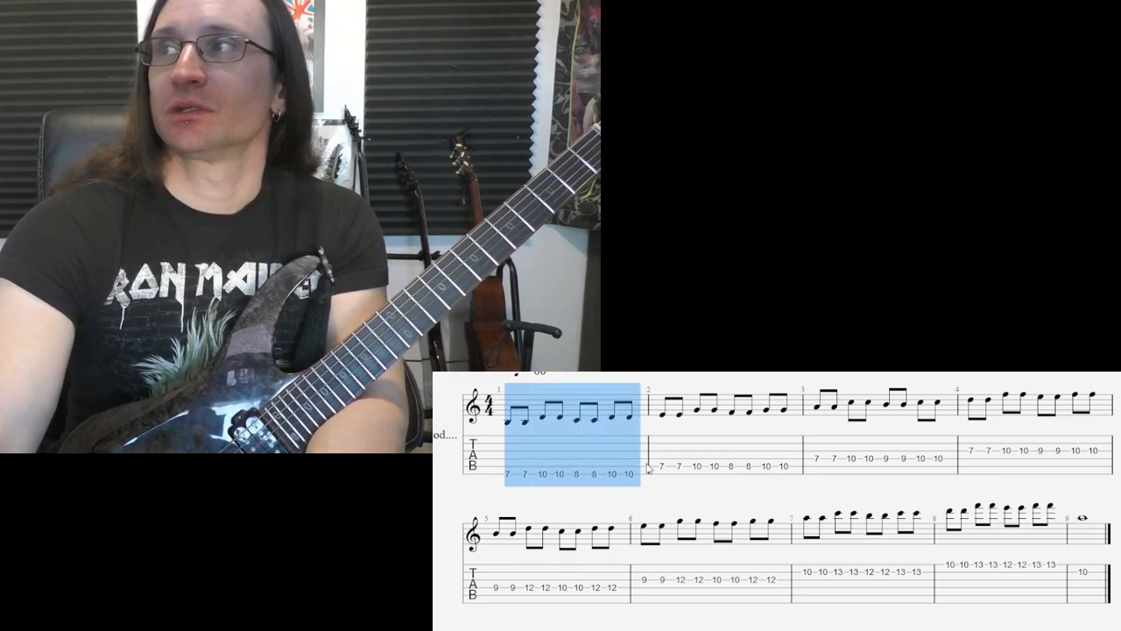